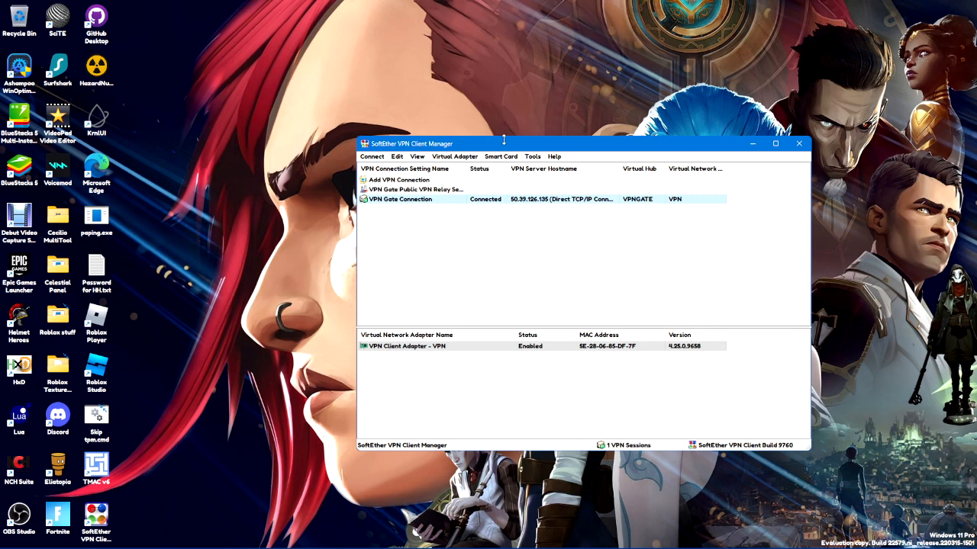
mouse_move(492, 145)
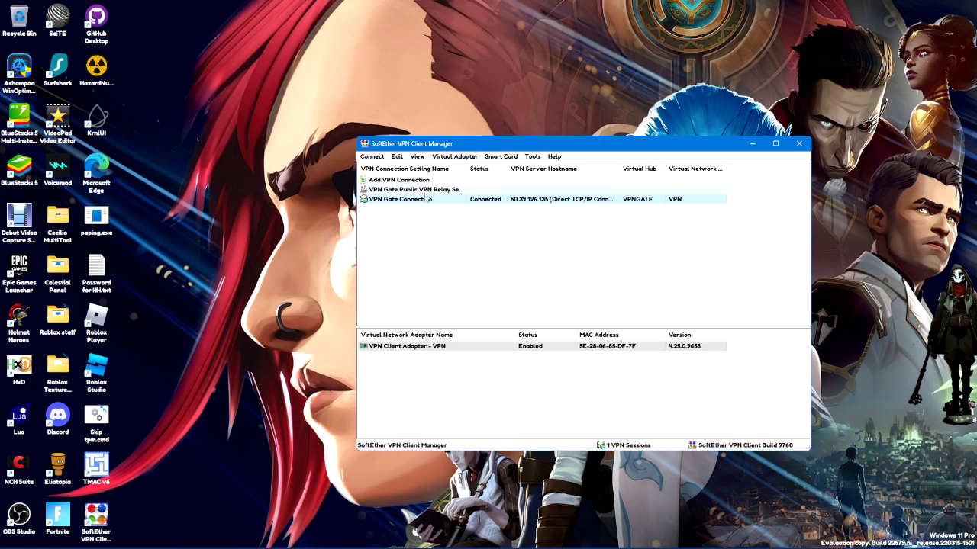
Minimize the SoftEther VPN manager and launch Helmet Heroes from its desktop shortcut.
double_click(416, 190)
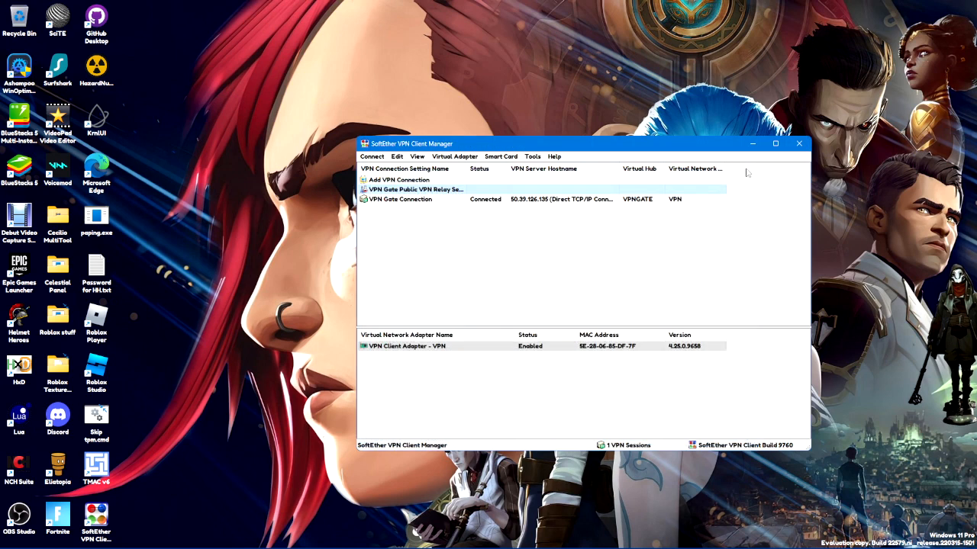
left_click(798, 144)
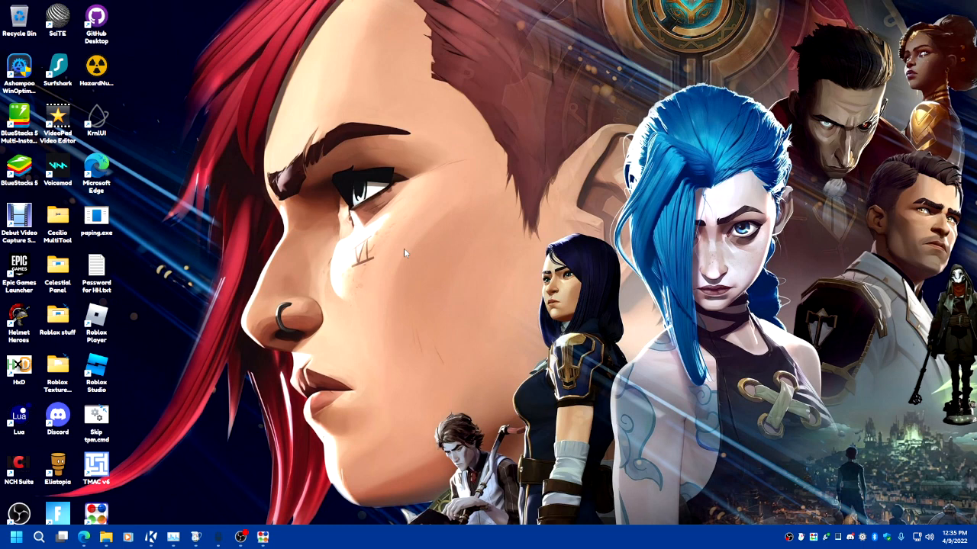
mouse_move(595, 372)
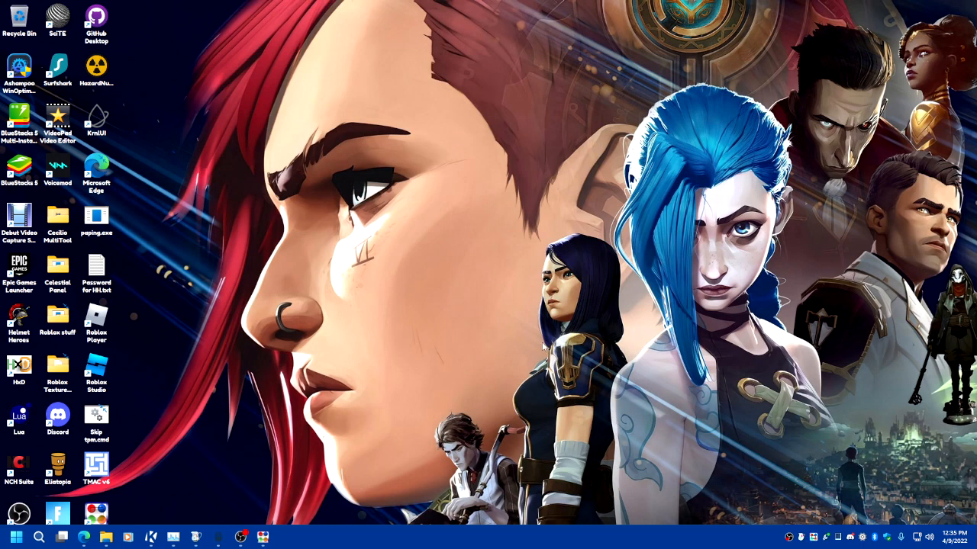
mouse_move(222, 370)
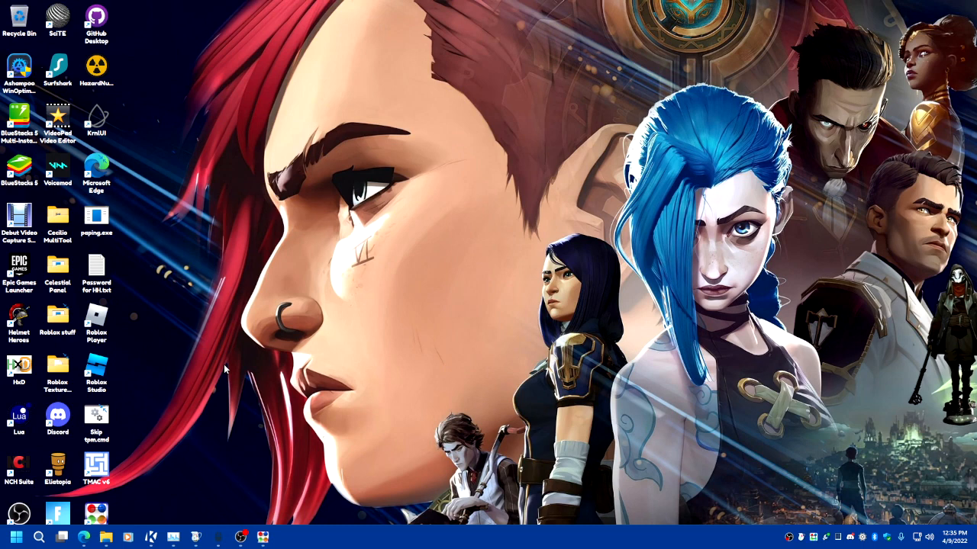
mouse_move(340, 336)
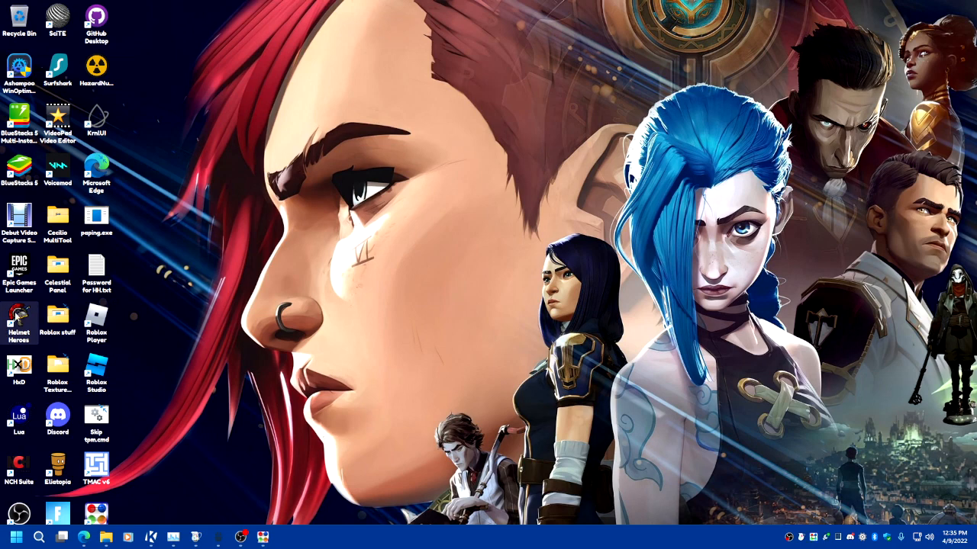
mouse_move(19, 322)
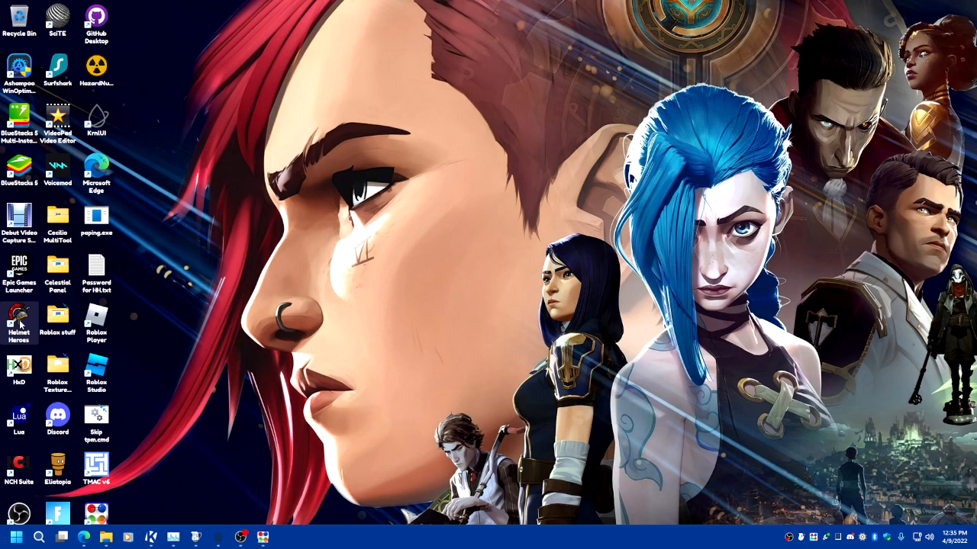
double_click(18, 318)
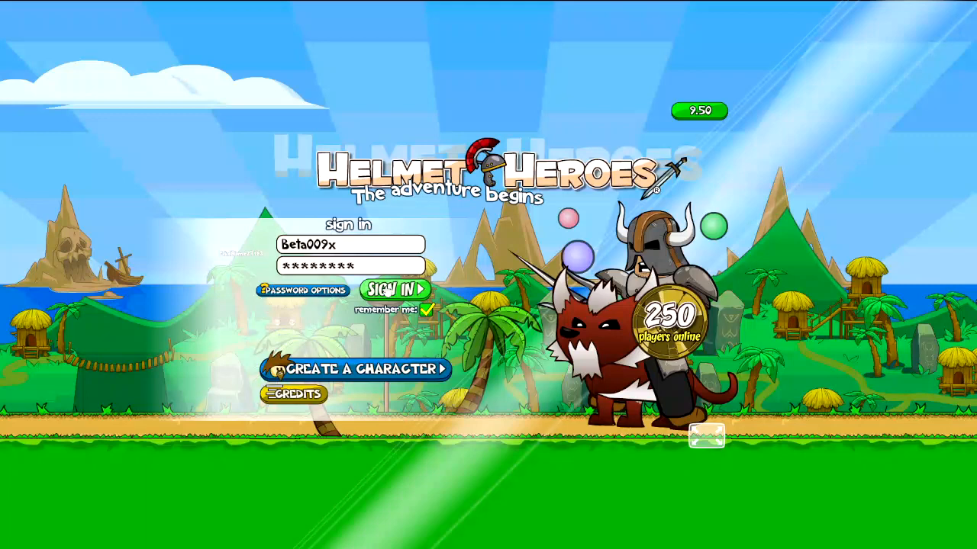
Sign in with the saved credentials, check the Pets panel, and view the world map.
left_click(395, 288)
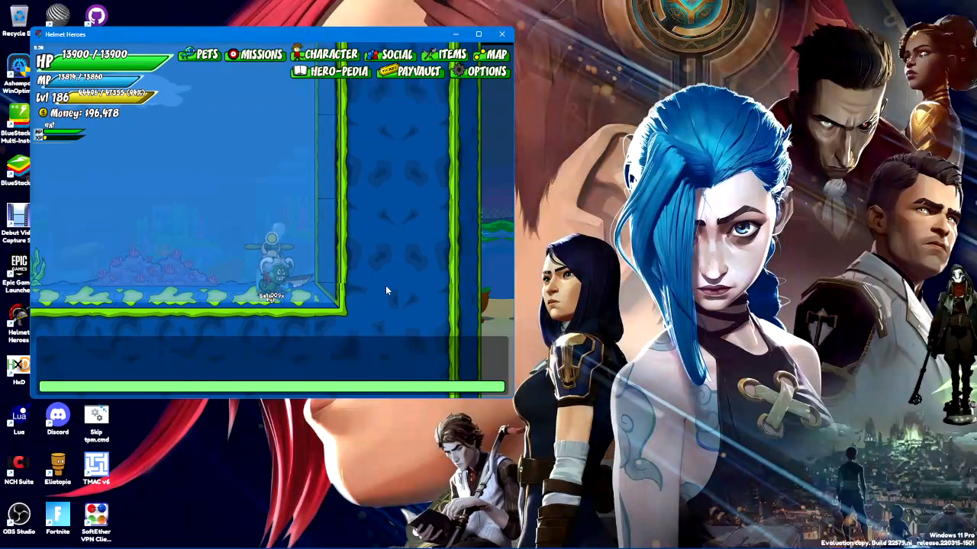
left_click(206, 55)
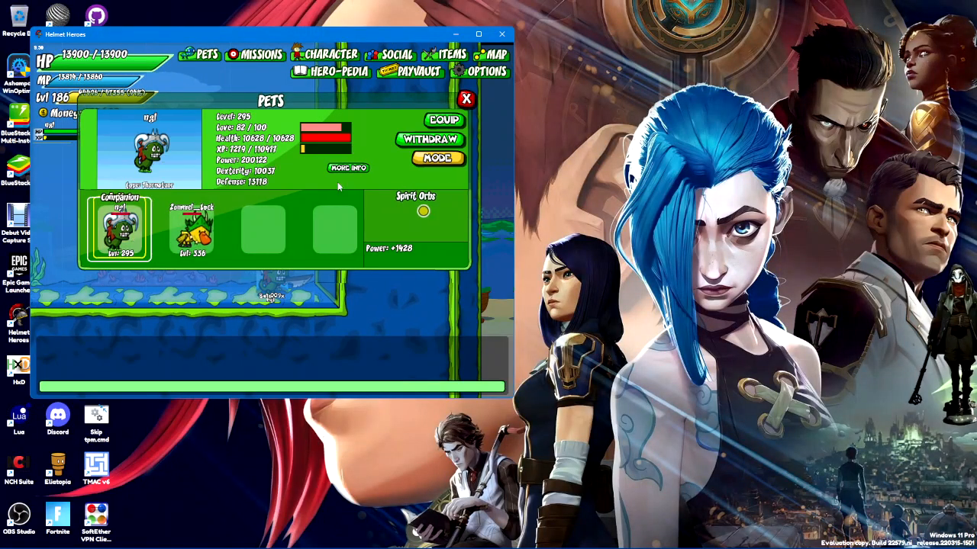
left_click(466, 99)
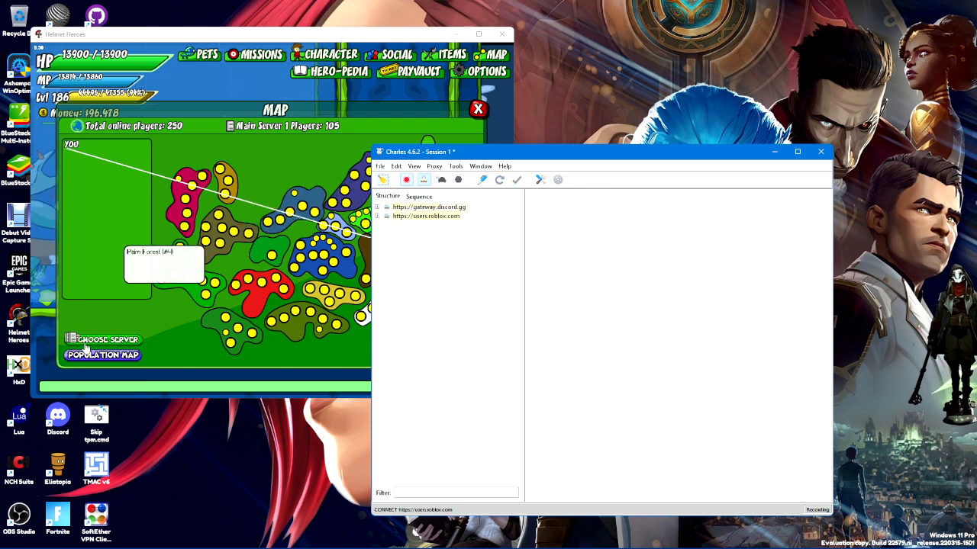
mouse_move(191, 275)
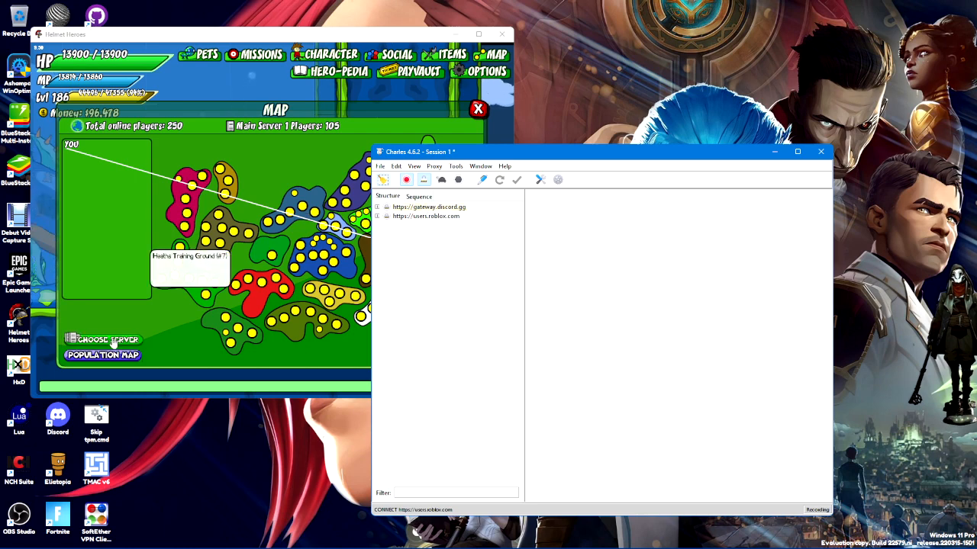
left_click(103, 339)
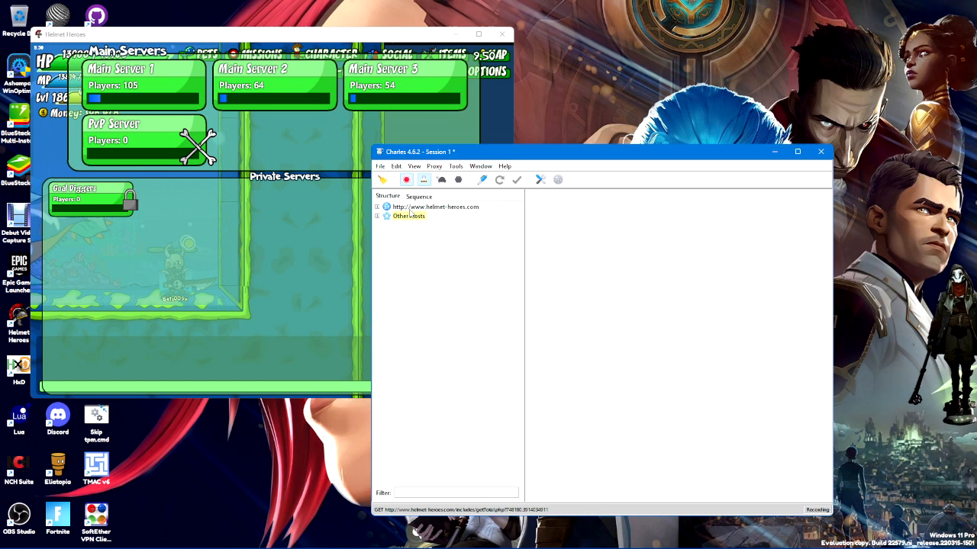
left_click(435, 207)
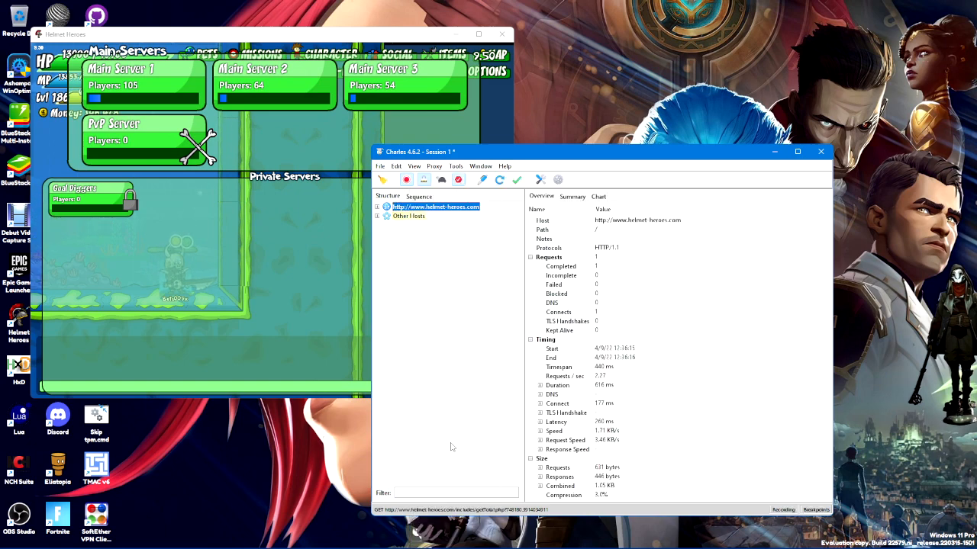
left_click(92, 195)
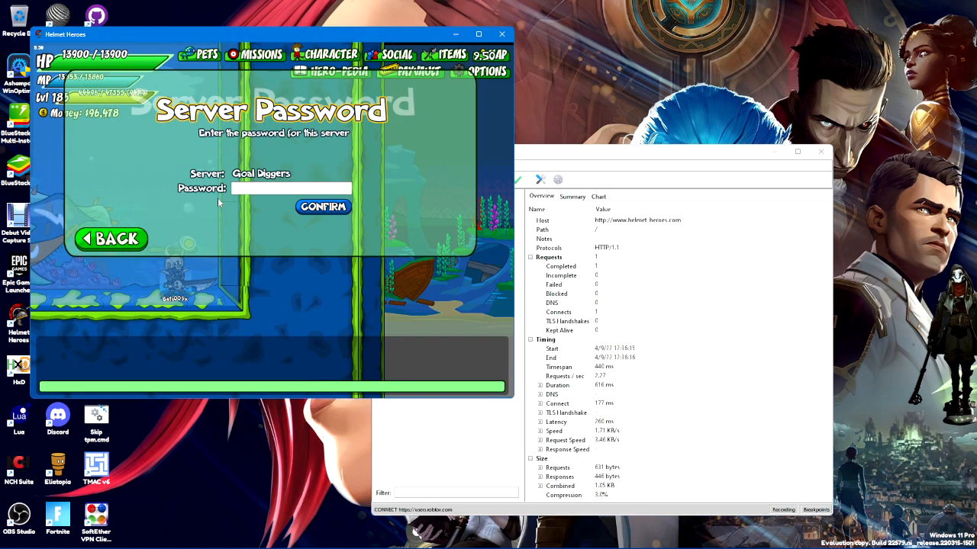
Confirm the password, execute the paused request, and return an edited 'true' response body.
left_click(322, 206)
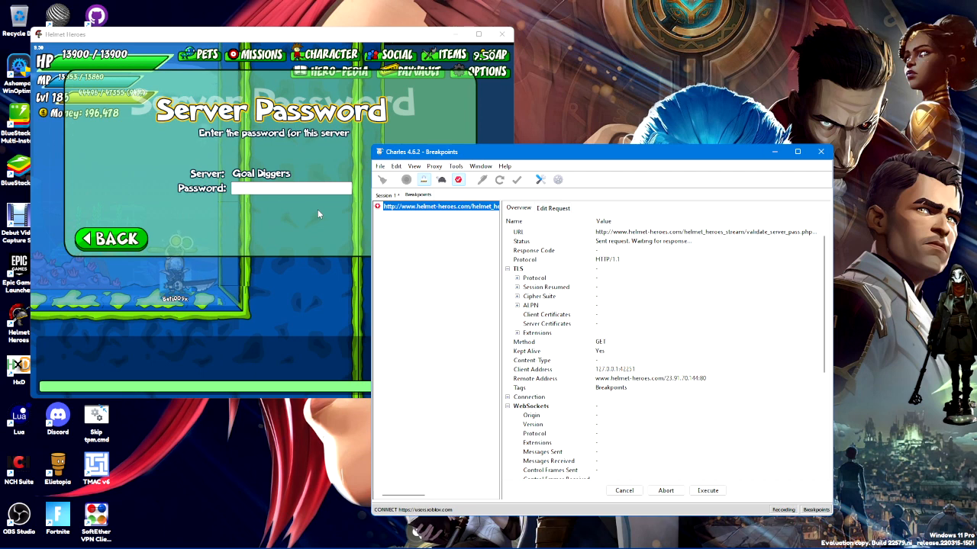
mouse_move(548, 211)
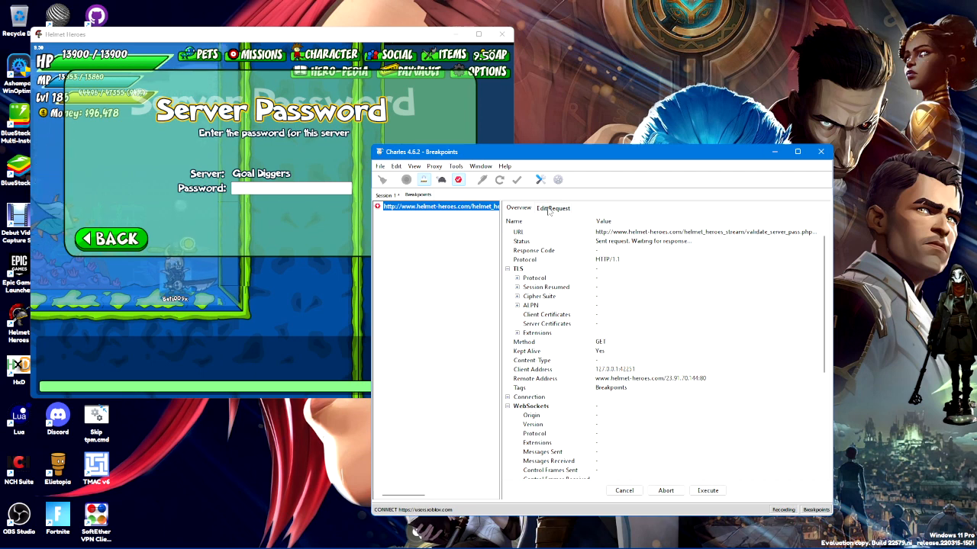
left_click(552, 207)
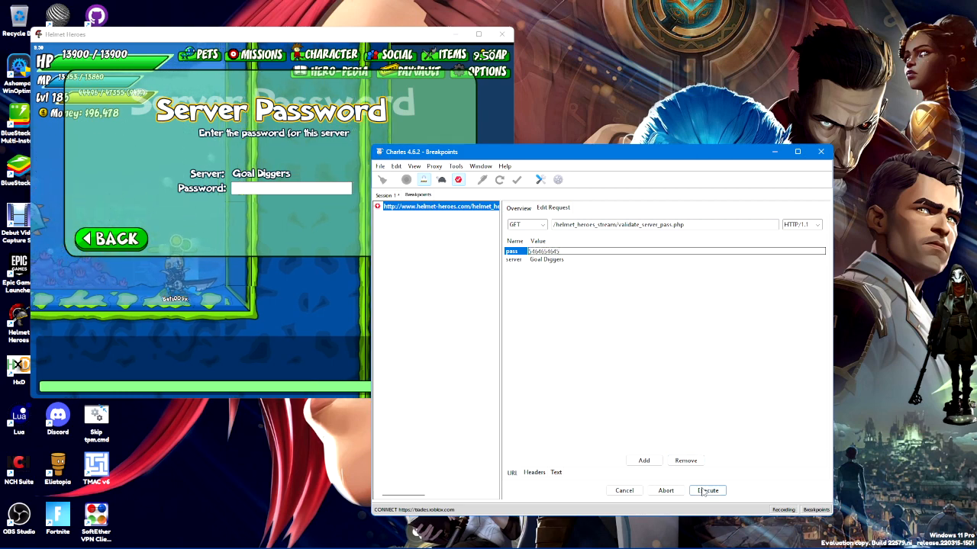
left_click(707, 490)
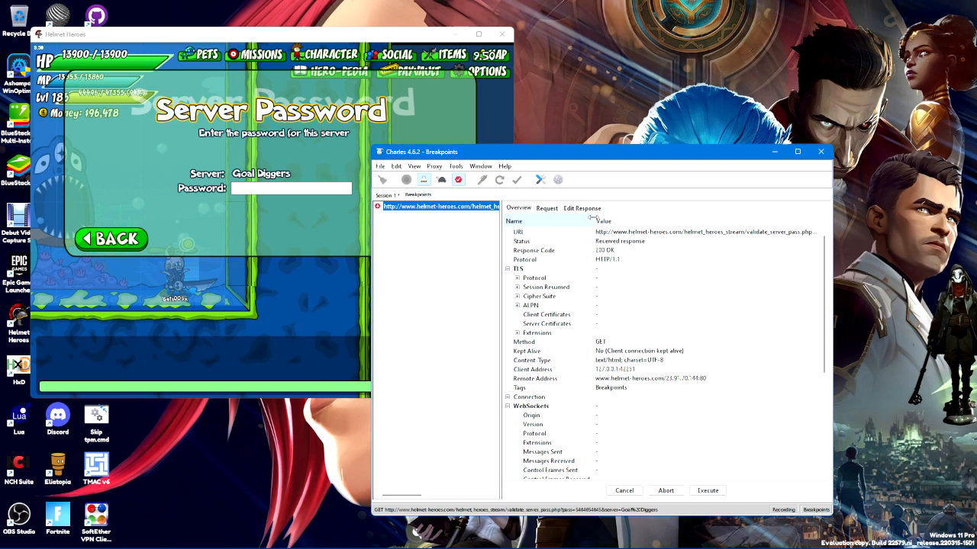
left_click(581, 207)
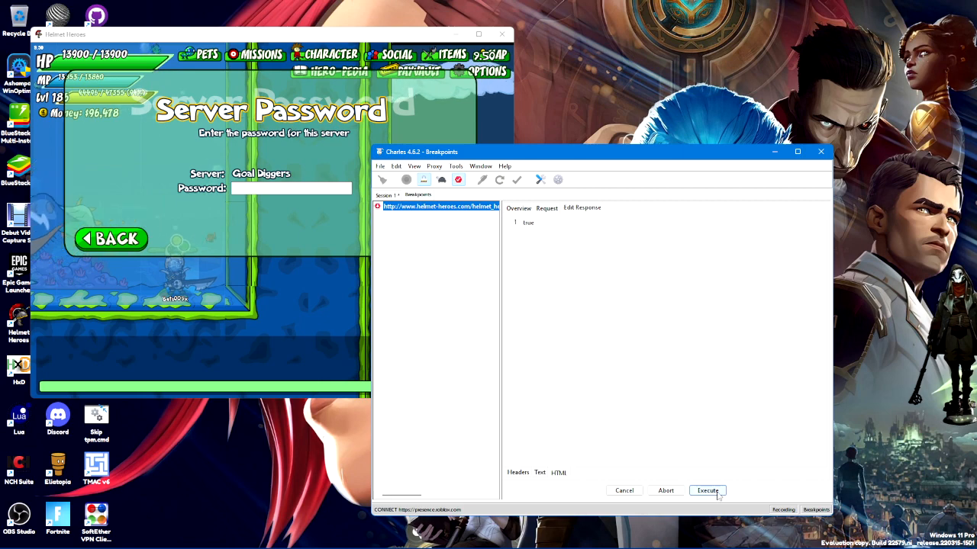
left_click(707, 491)
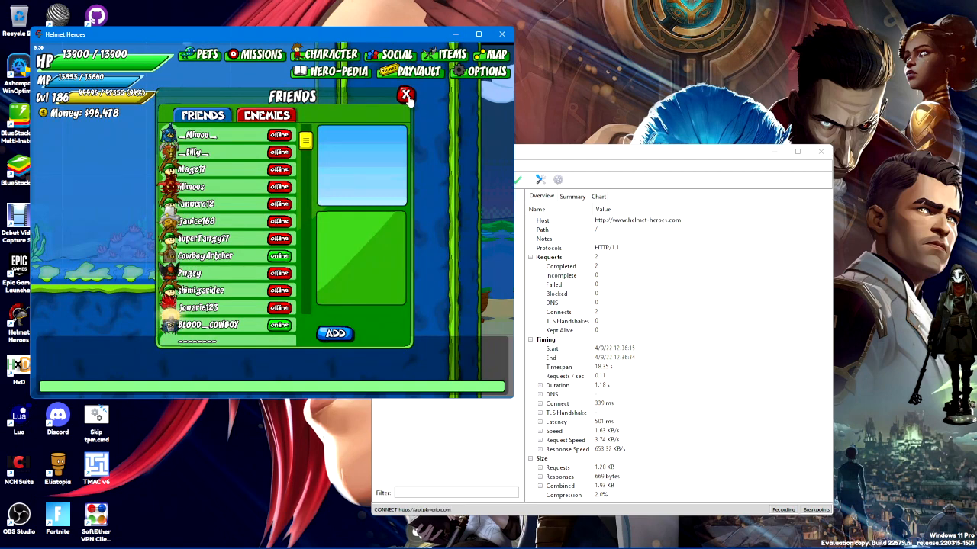
Close the friends list and turn on full screen in the game Options.
left_click(405, 95)
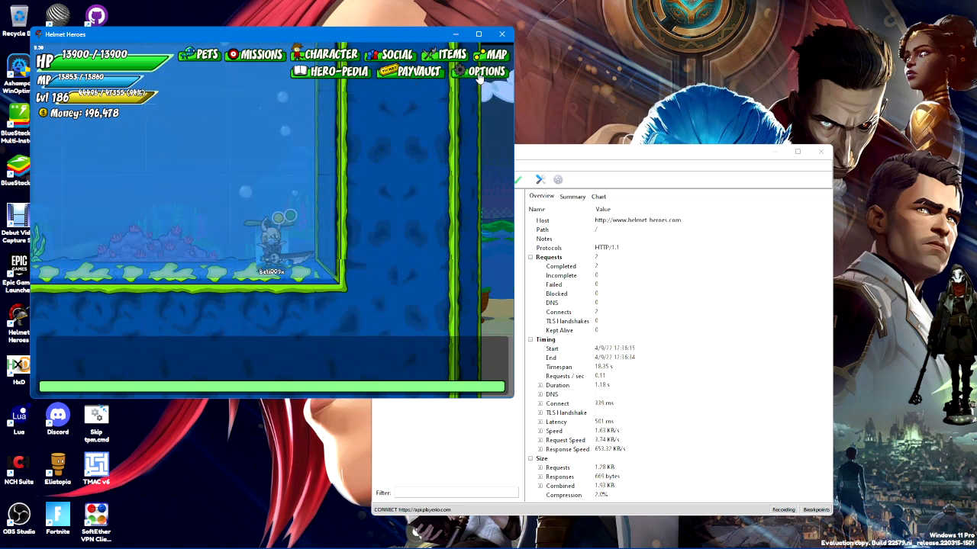
left_click(486, 70)
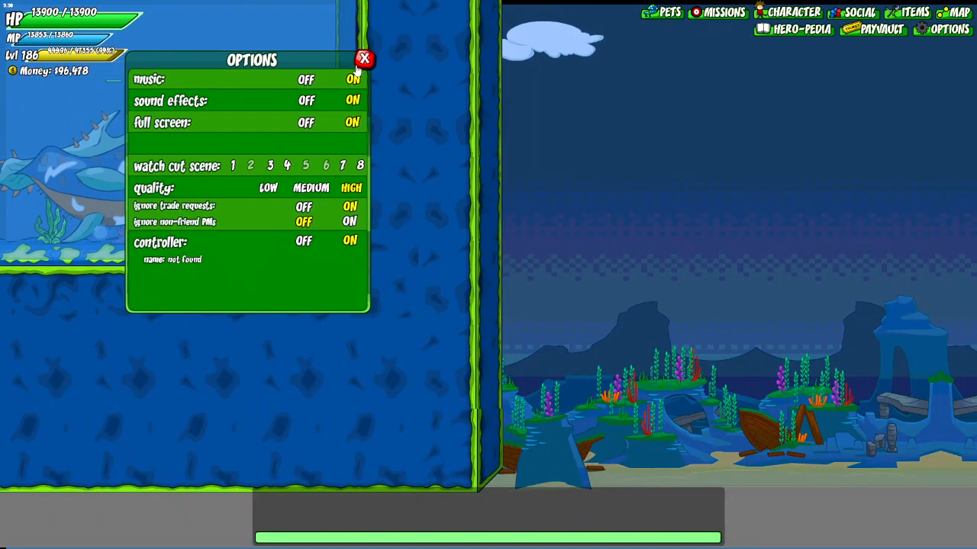
left_click(365, 59)
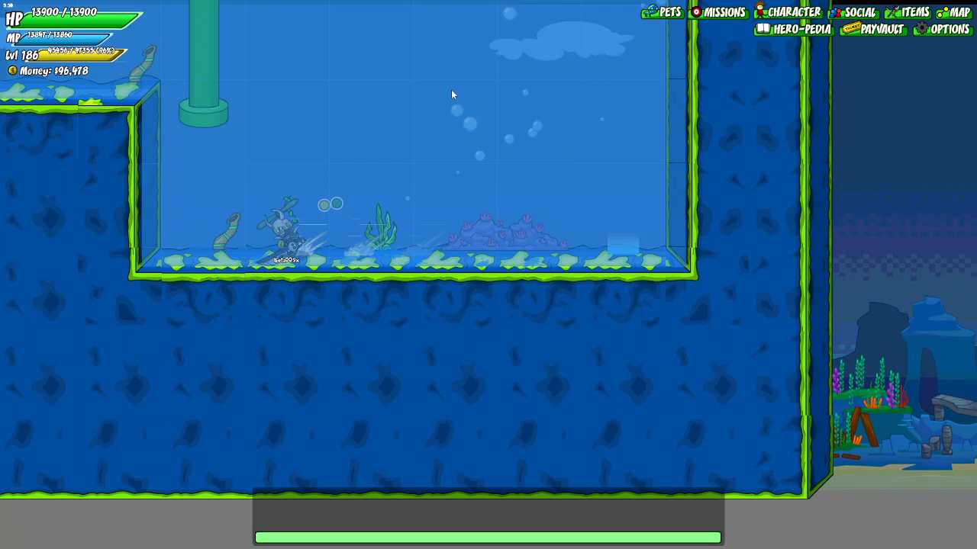
Review character info and the world map to verify the Goal Diggers server.
left_click(793, 12)
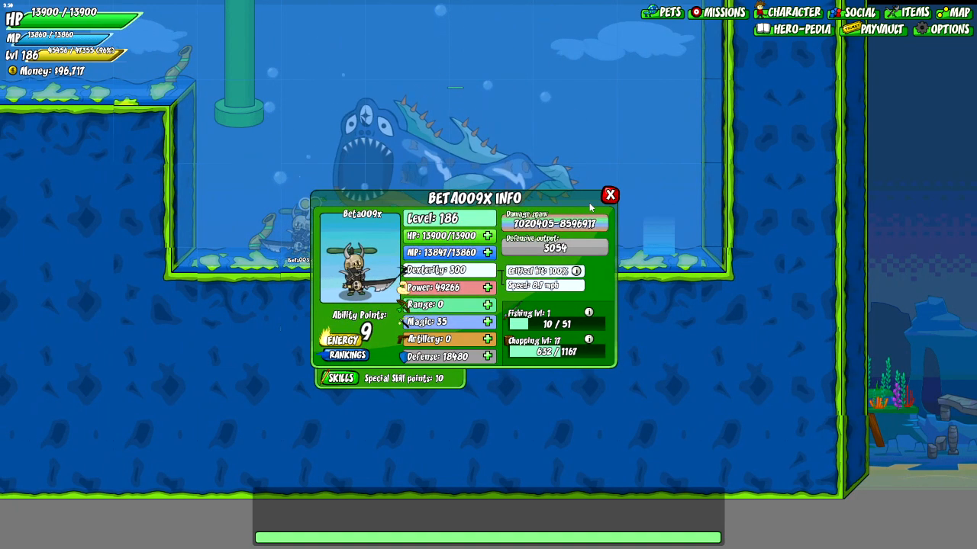
left_click(610, 196)
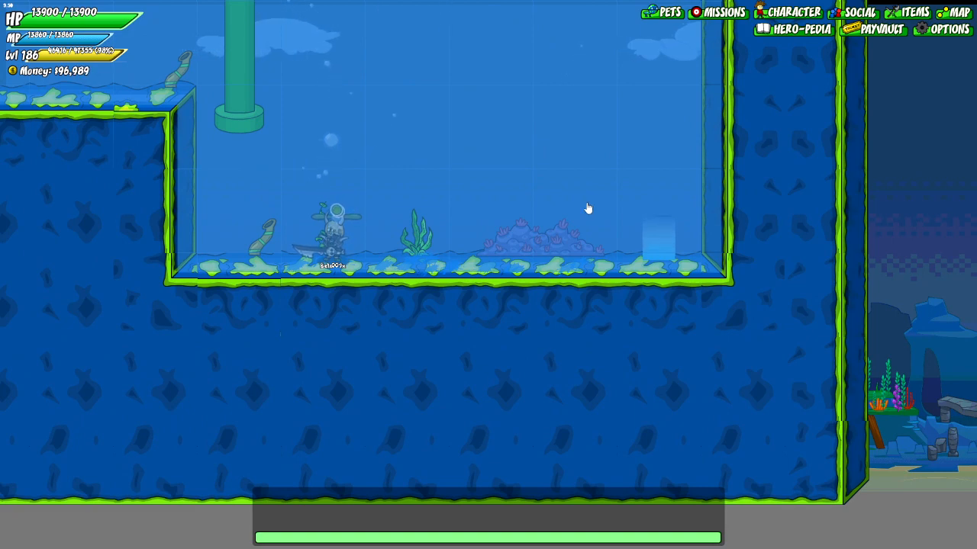
left_click(958, 12)
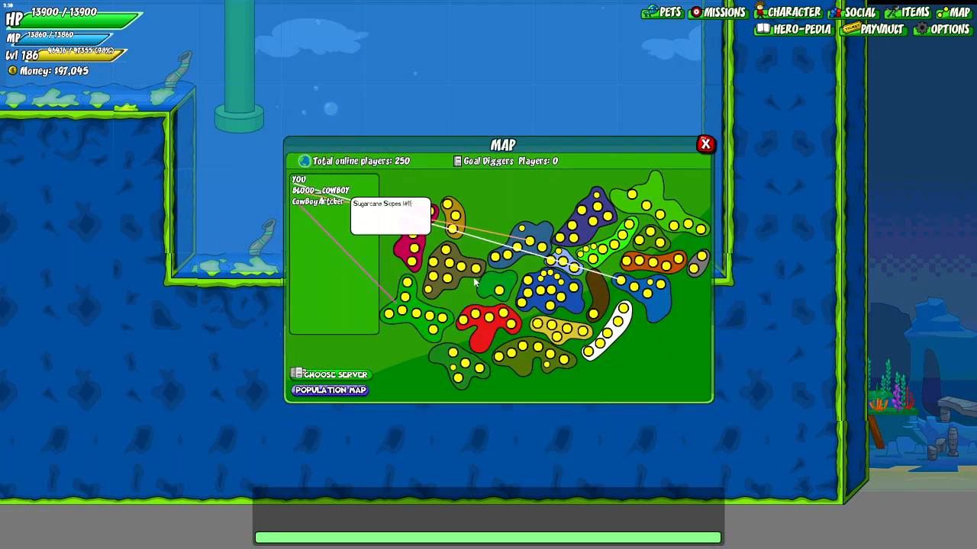
left_click(704, 144)
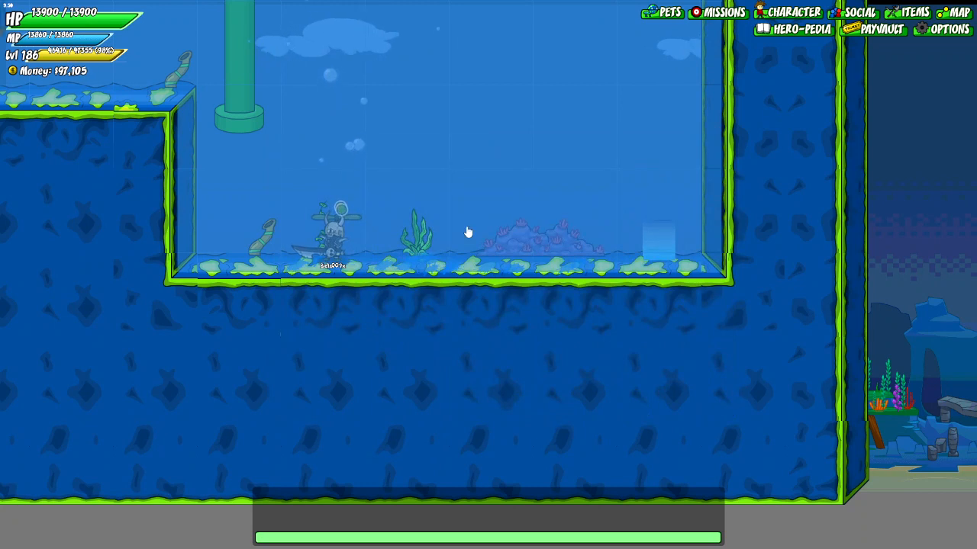